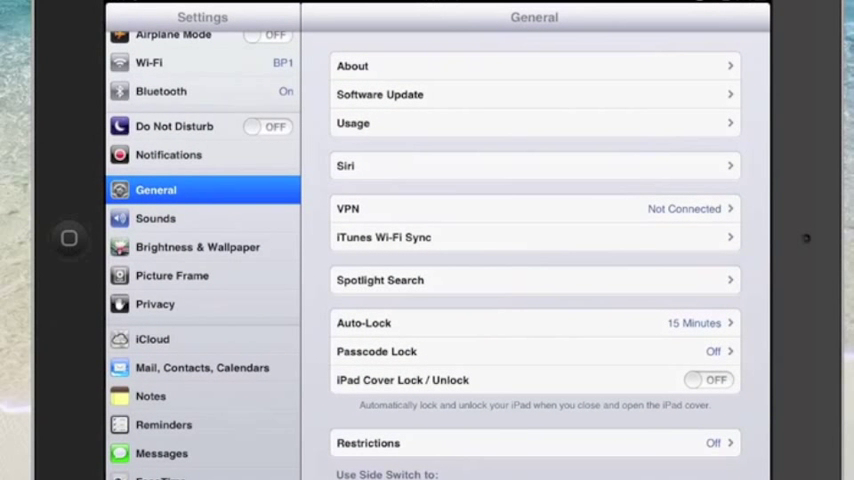
# - Scroll through General > Keyboard settings to reach the Add New Shortcut form
pyautogui.scroll(-3)
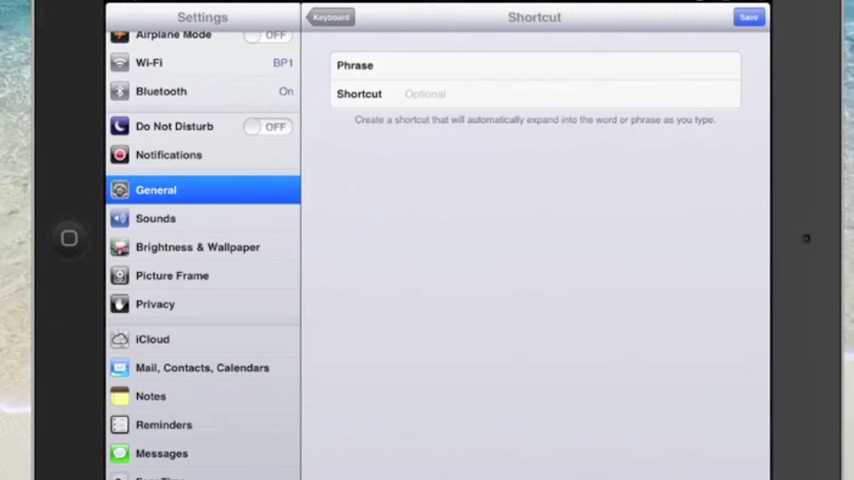
# - Enter the .net email address as the phrase and 'af' as the shortcut
pyautogui.click(500, 65)
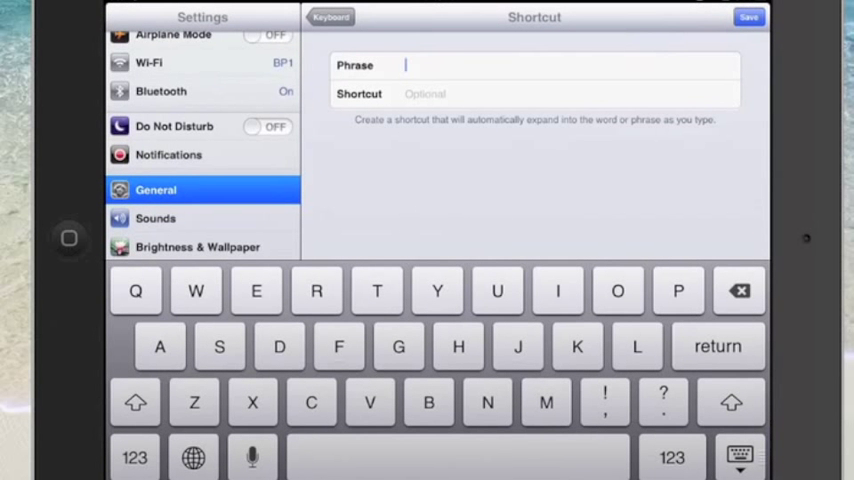
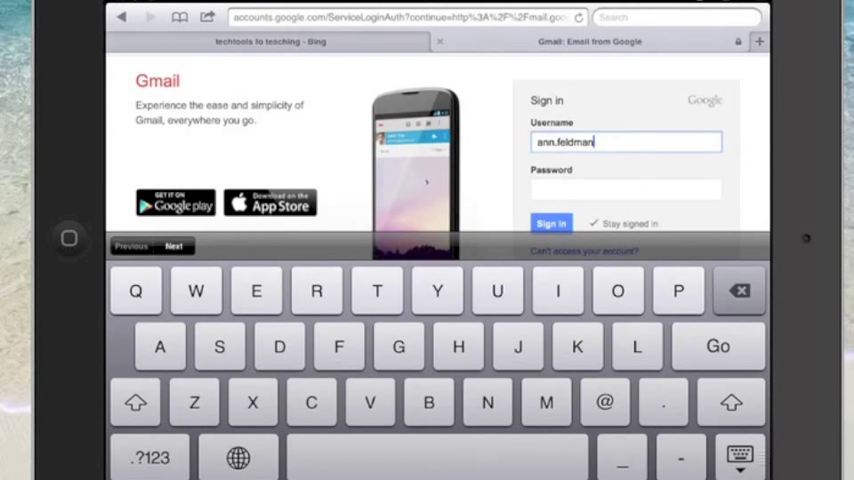
# - Type 'af' in Gmail's Username field and accept the suggested email address expansion
pyautogui.click(739, 290)
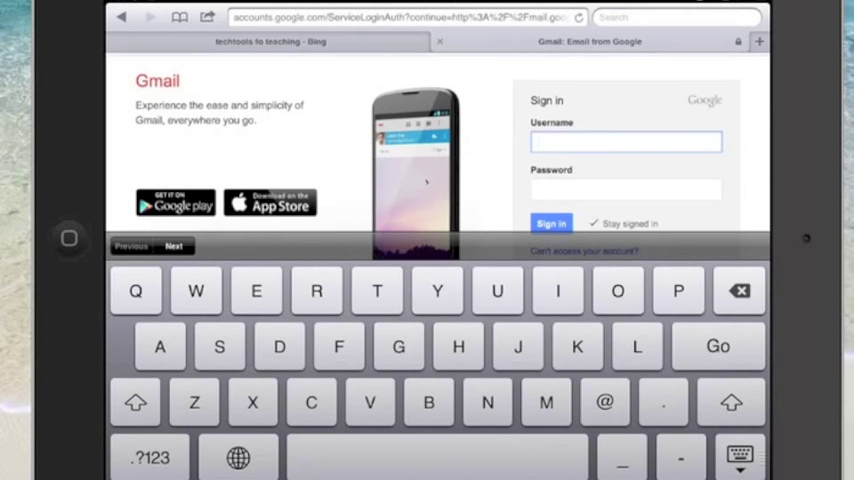
pyautogui.write('af')
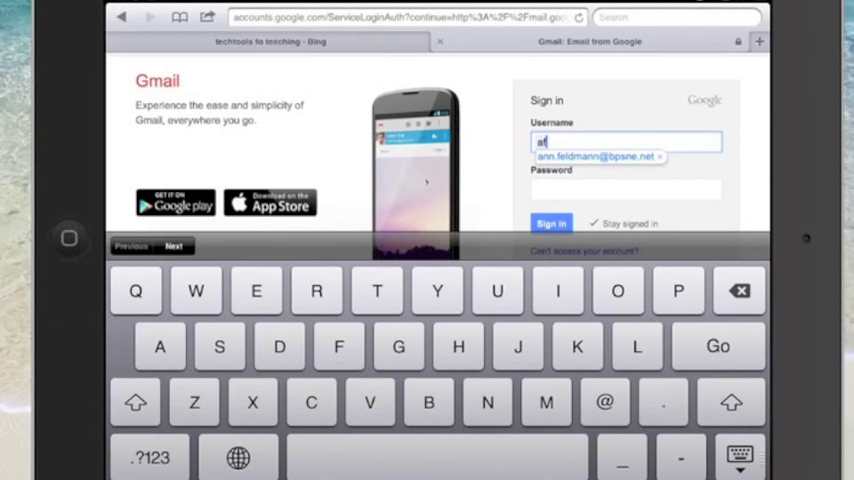
pyautogui.click(598, 157)
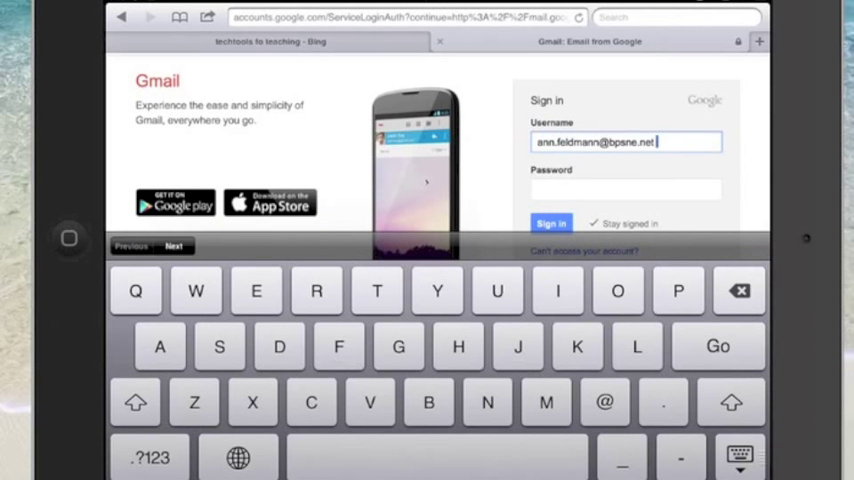
pyautogui.click(625, 141)
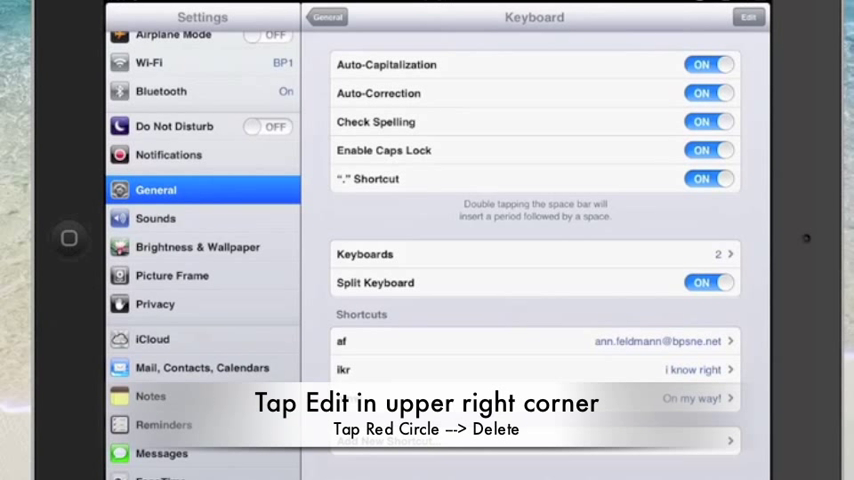
# - Put the keyboard shortcuts list into edit mode and reveal Delete beside 'af'
pyautogui.click(748, 17)
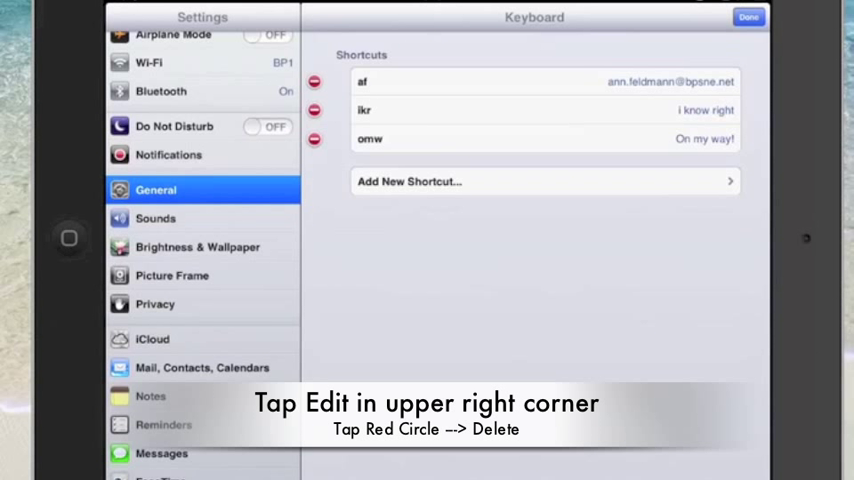
pyautogui.click(314, 81)
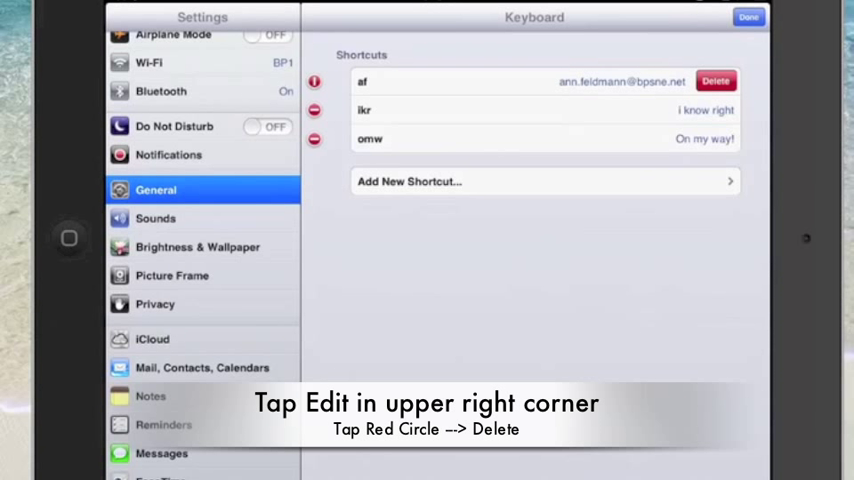